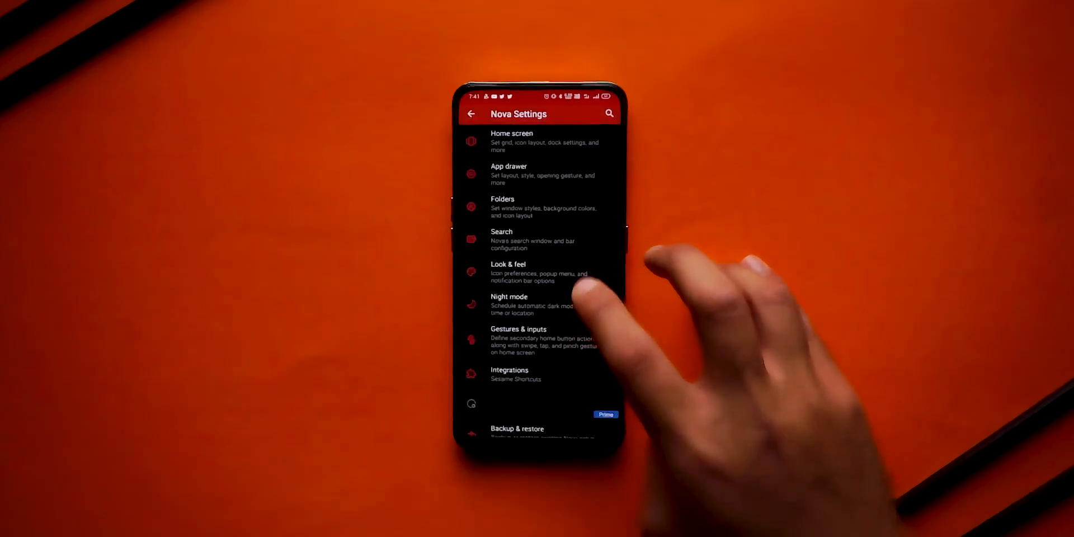
Step: Go into Look & feel from Nova Settings
left_click(515, 273)
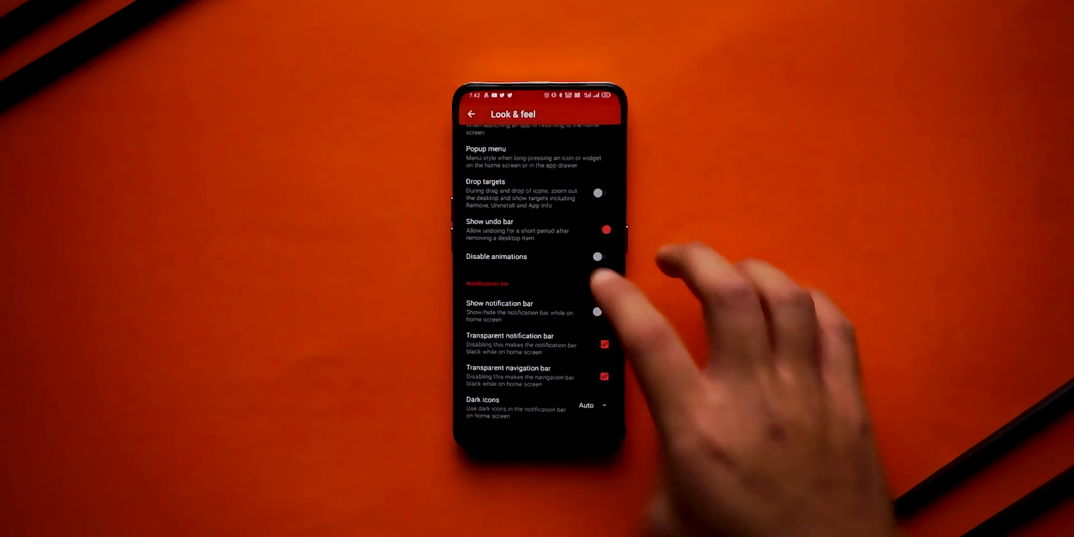
Step: Set the Home screen desktop grid to 8 rows by 6 columns with subgrid positioning
left_click(472, 114)
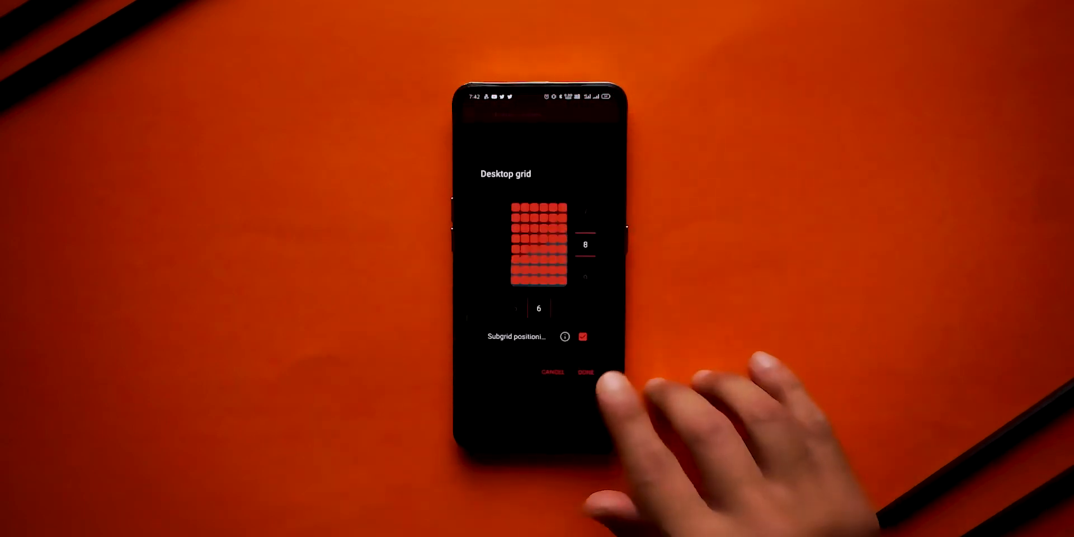
left_click(584, 372)
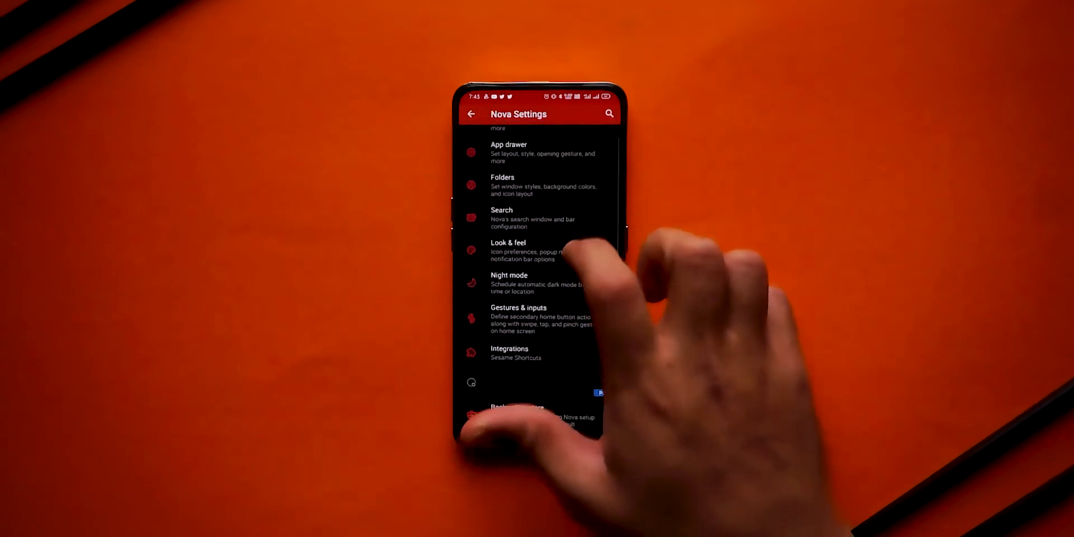
left_click(531, 155)
type("art")
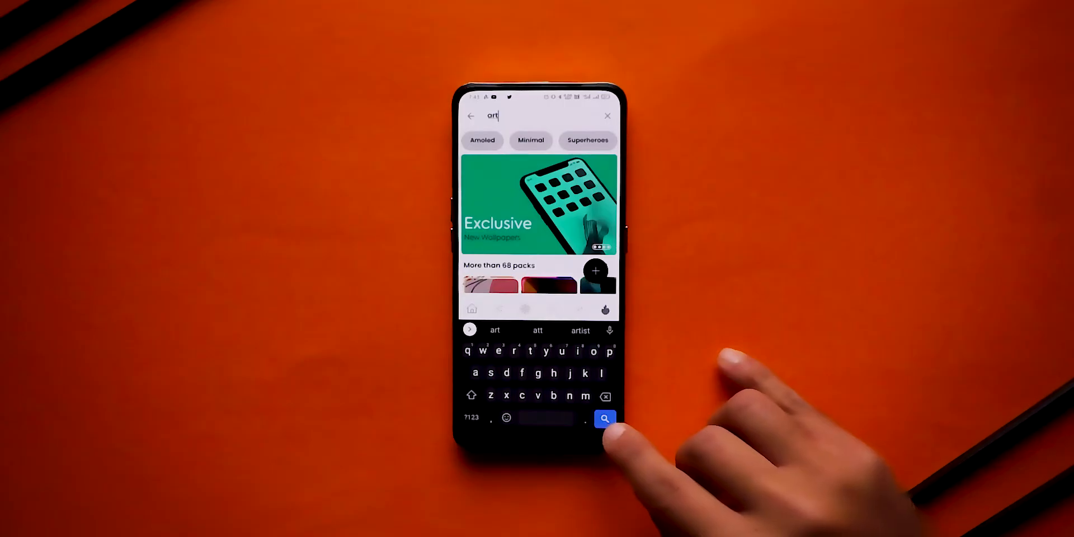
Step: Search Fresh Walls for 'art' and browse the wallpaper results
left_click(604, 418)
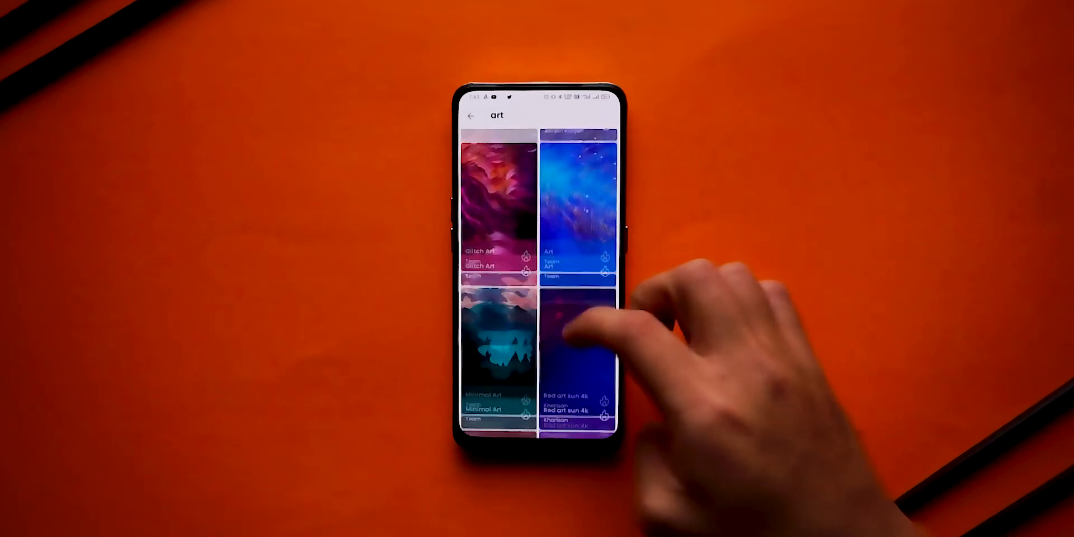
scroll("down", 3)
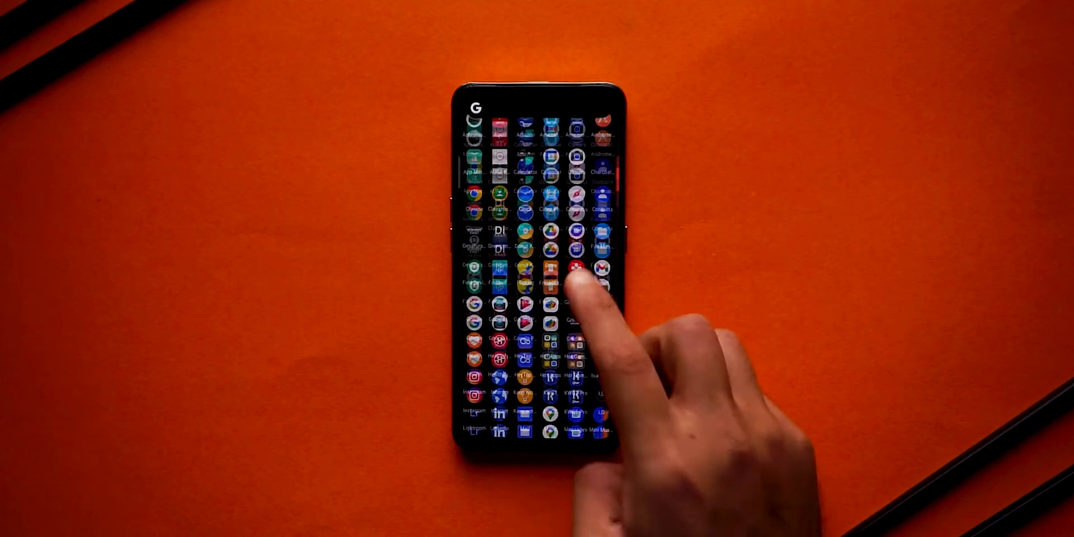
scroll("down", 3)
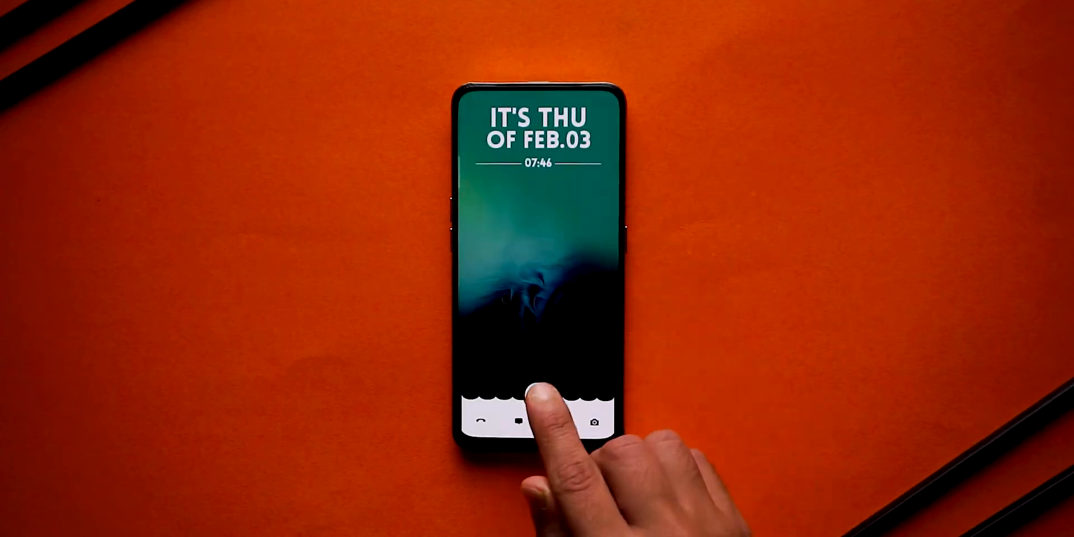
left_click_drag(537, 410, 537, 206)
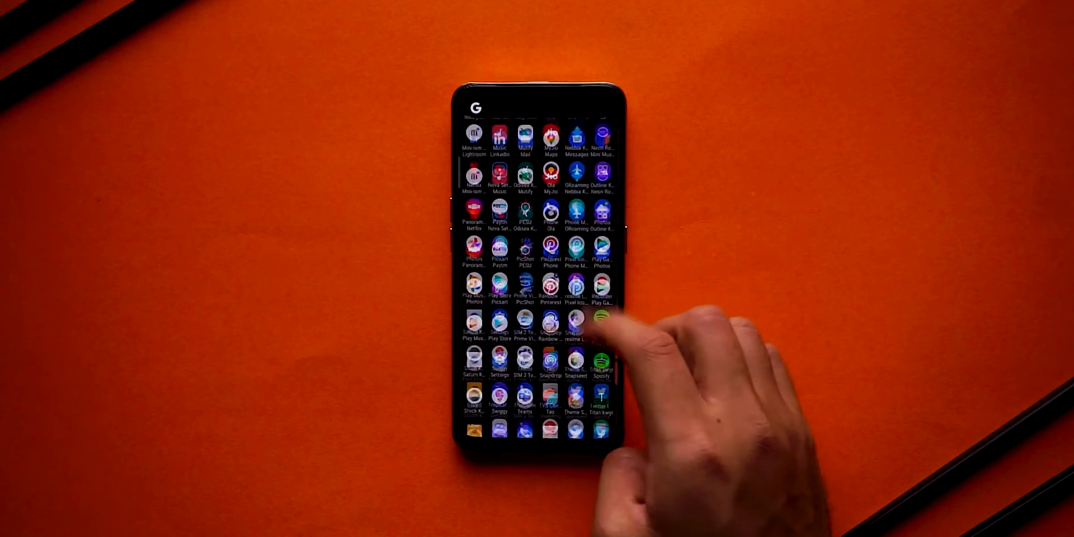